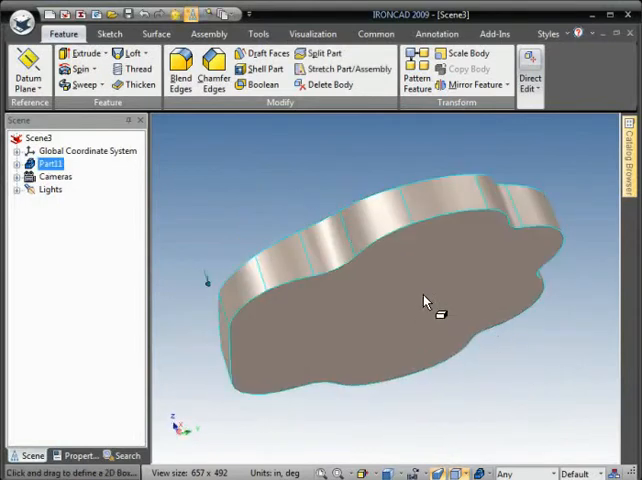
pyautogui.moveTo(325, 53)
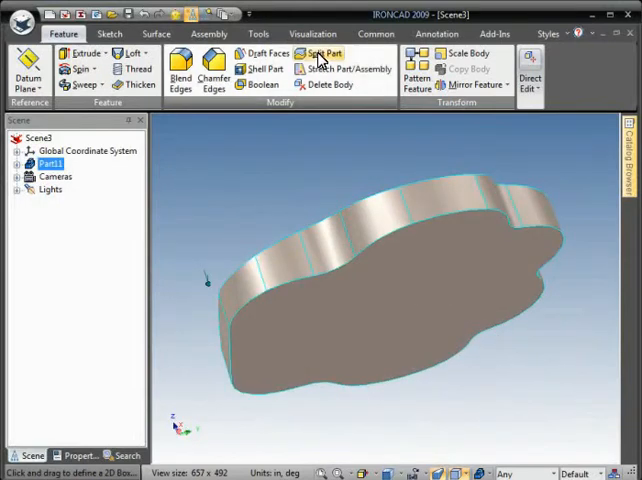
# Step: Start the Split Part tool on the selected scalloped part
pyautogui.click(324, 52)
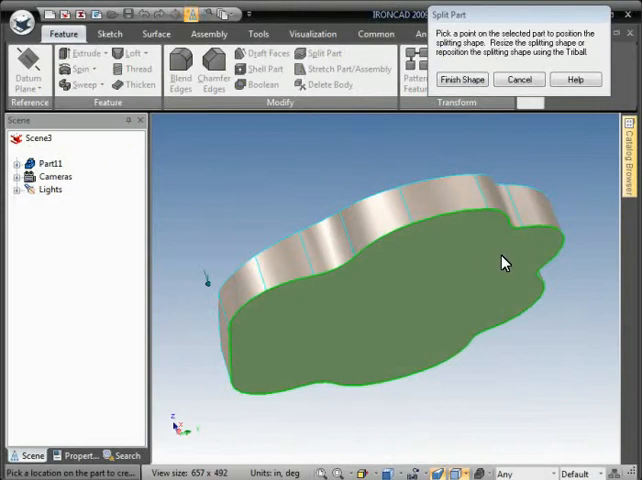
# Step: Place a splitting box on the part and resize it into a thin slab around the base
pyautogui.click(502, 253)
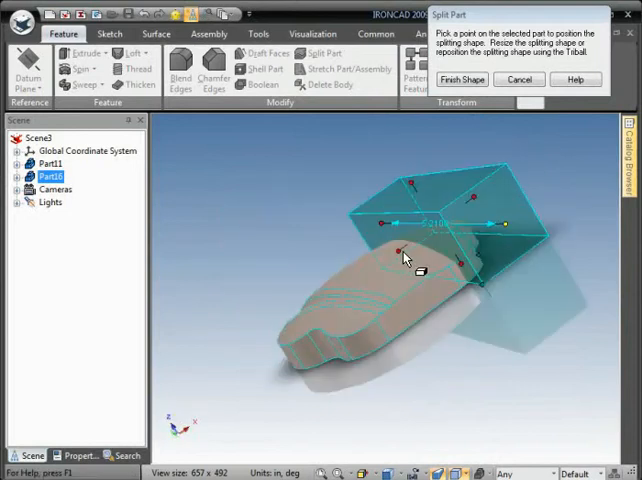
pyautogui.moveTo(403, 252); pyautogui.dragTo(303, 308)
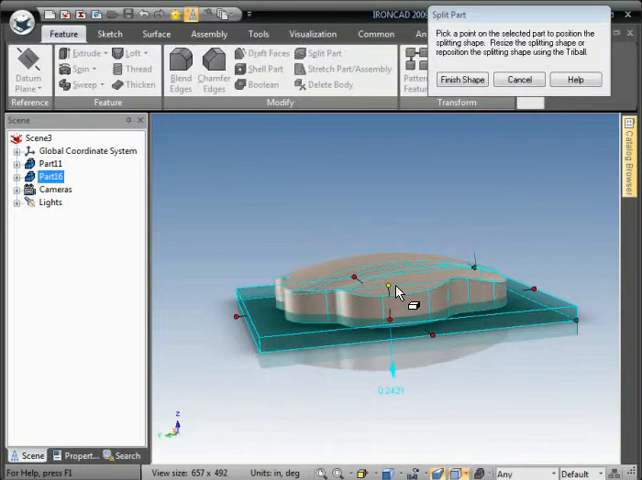
pyautogui.click(388, 290)
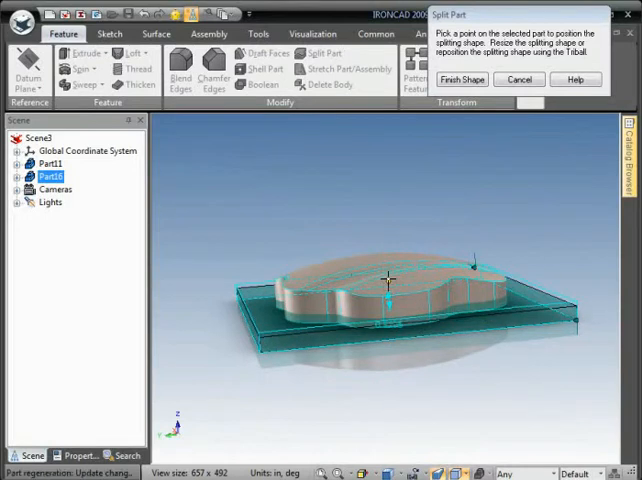
pyautogui.click(462, 79)
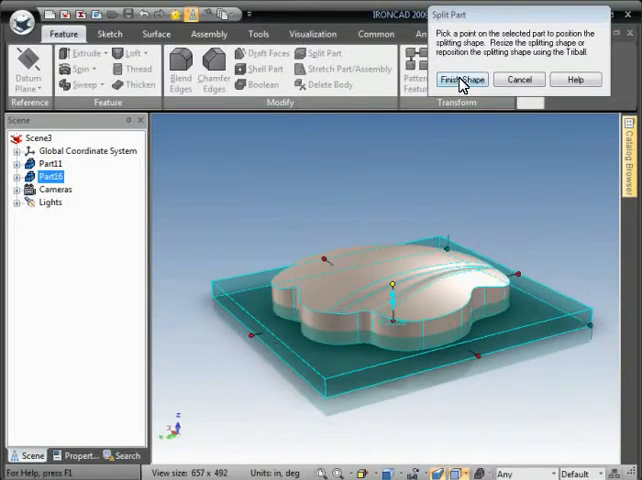
pyautogui.moveTo(542, 284)
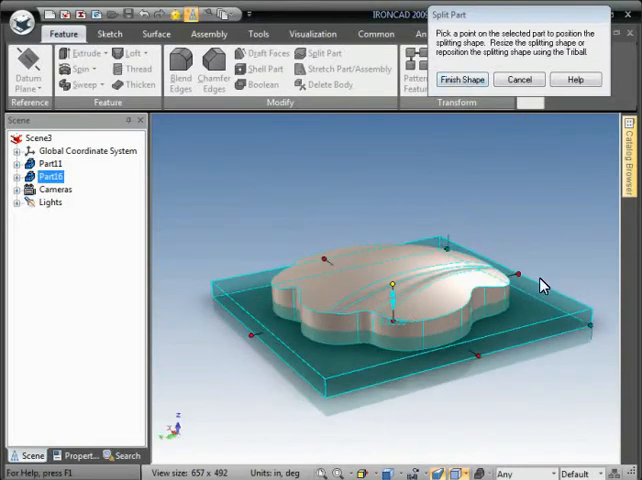
pyautogui.moveTo(470, 149)
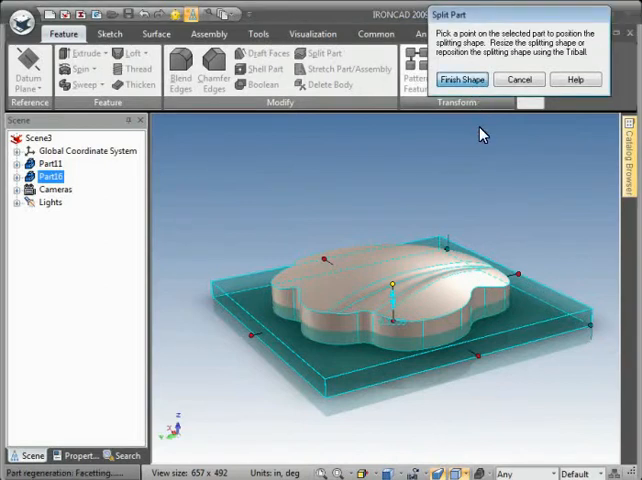
# Step: Finish the split shape, dividing the shell into an upper cap and lower base
pyautogui.click(461, 79)
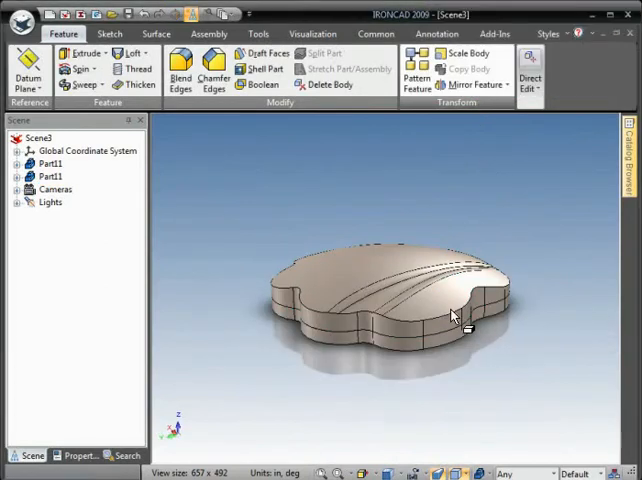